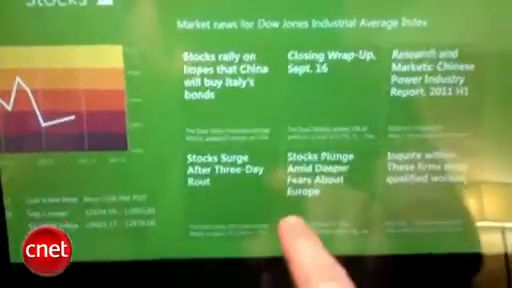
- Open the Dow Jones 'Stocks Plunge' market news story as a full article
left_click(316, 170)
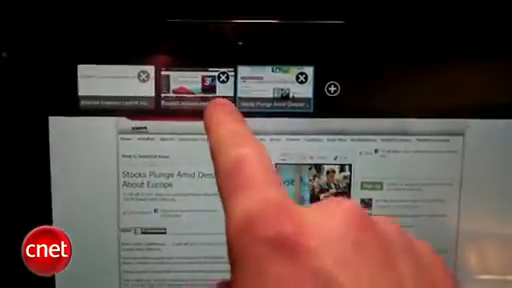
- Switch to another open browser tab, then go to the Control Panel's Users settings page
left_click(200, 80)
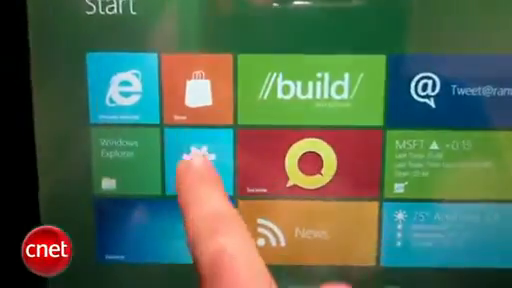
left_click(190, 160)
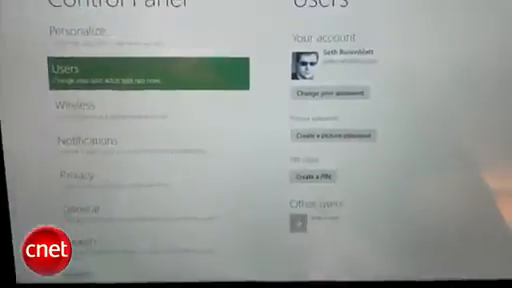